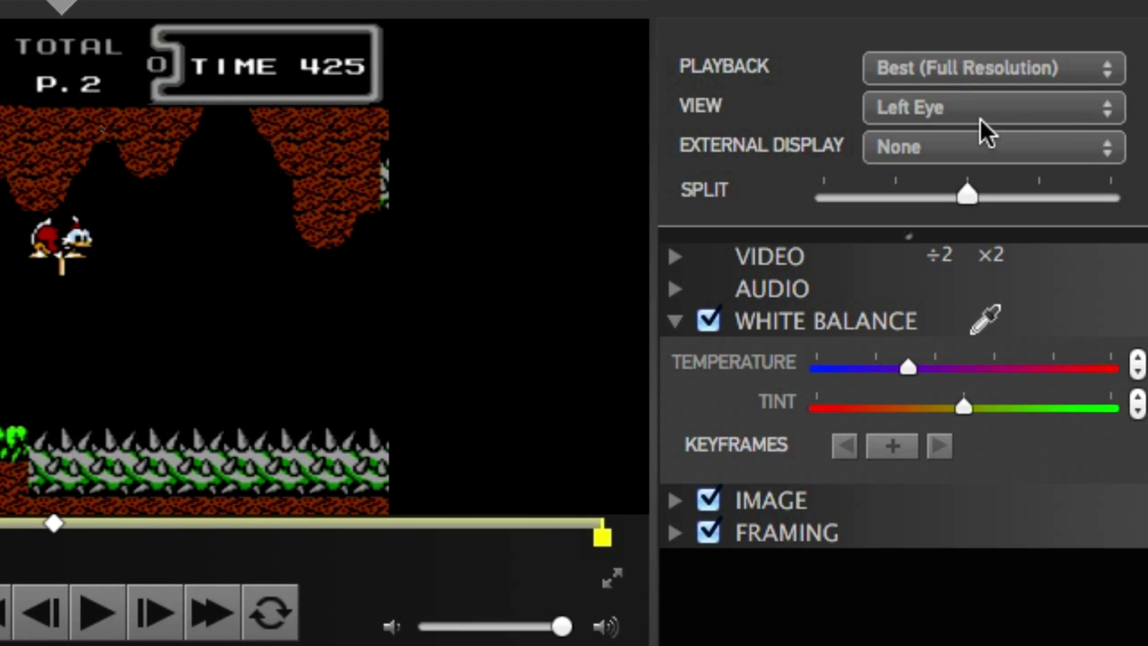
# Step: Switch the 3D preview mode from Side-by-Side to Over-Under, stacking the eye views vertically
pyautogui.click(991, 107)
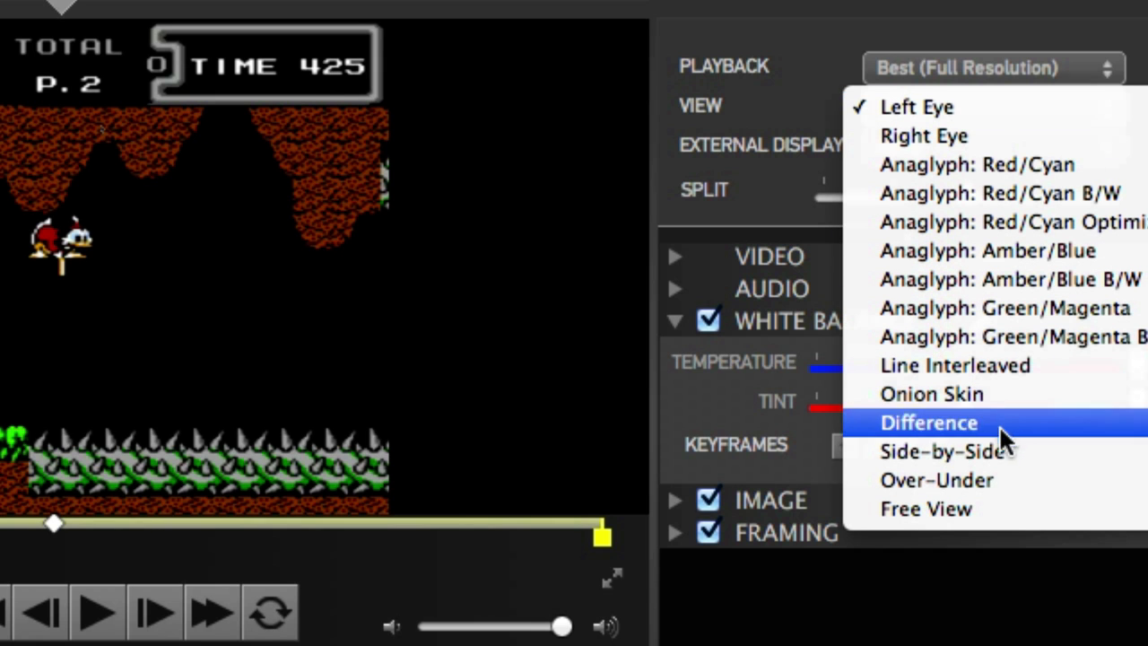
pyautogui.click(944, 451)
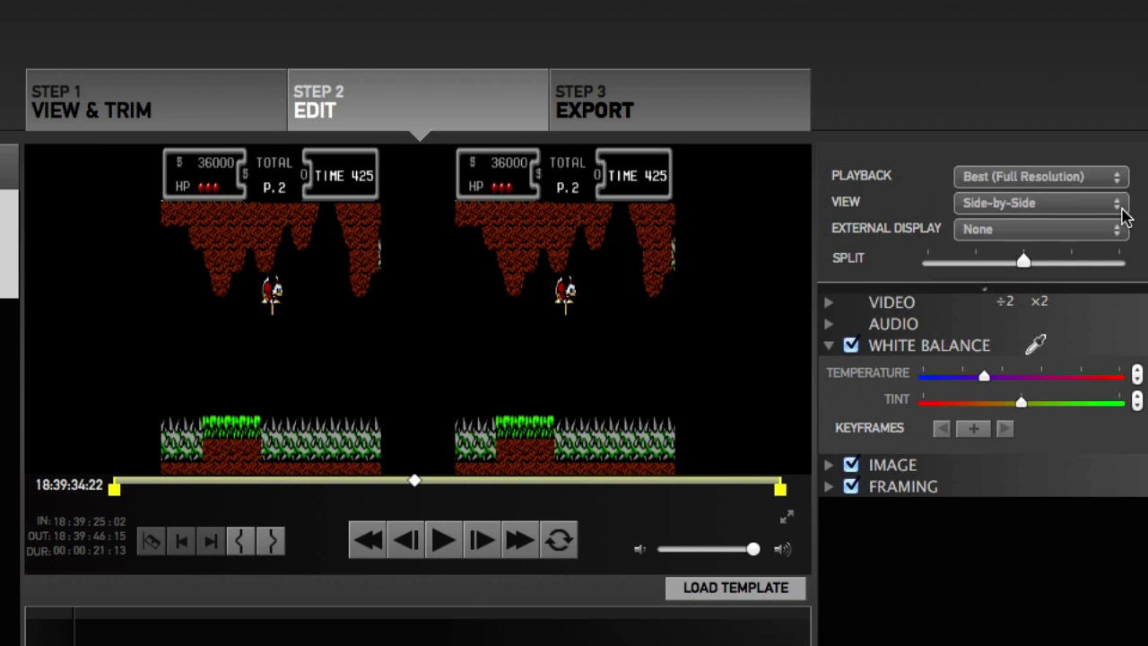
pyautogui.click(1040, 202)
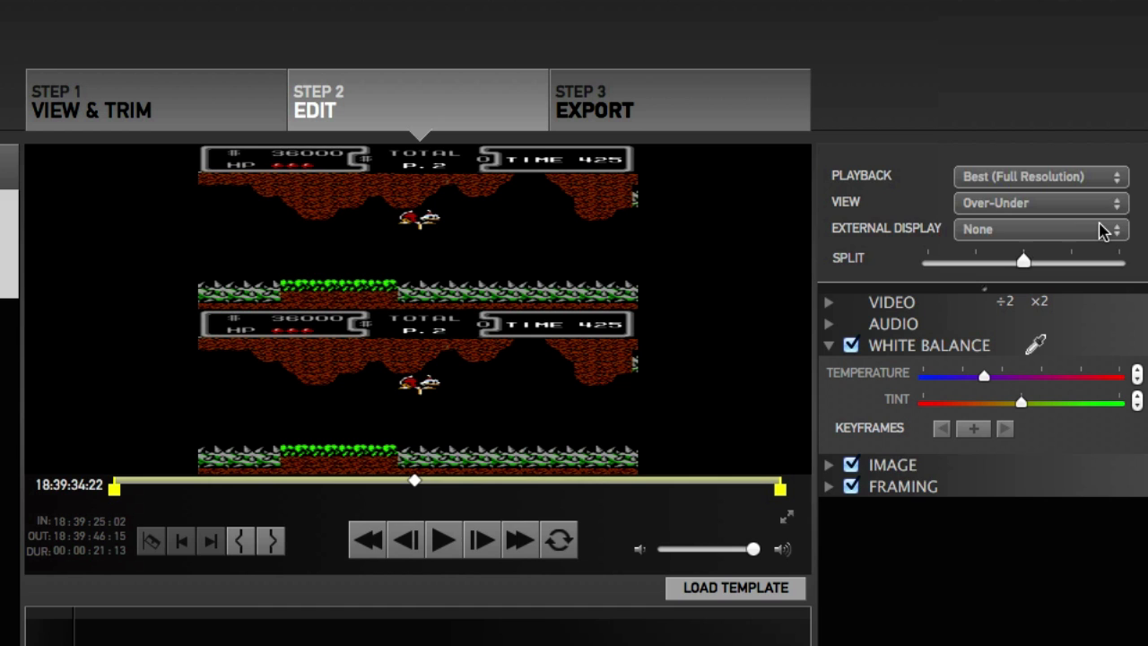
pyautogui.click(1040, 202)
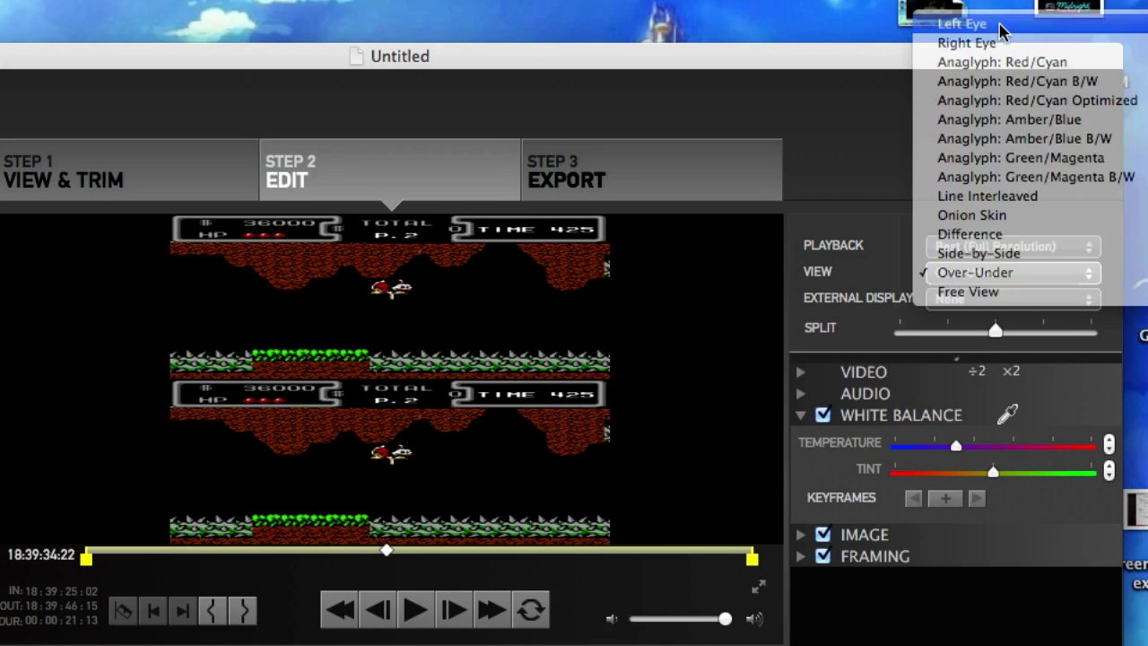
# Step: Set the preview to Left Eye and return to Step 1 View & Trim with duck_1.mp4
pyautogui.click(961, 23)
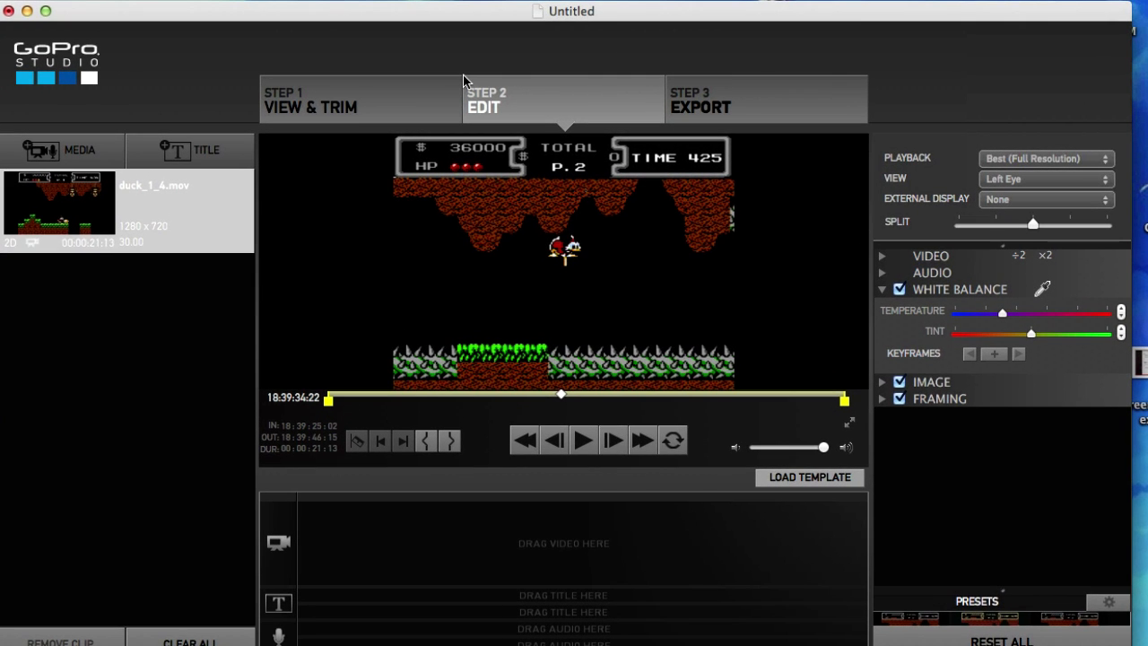
pyautogui.moveTo(403, 90)
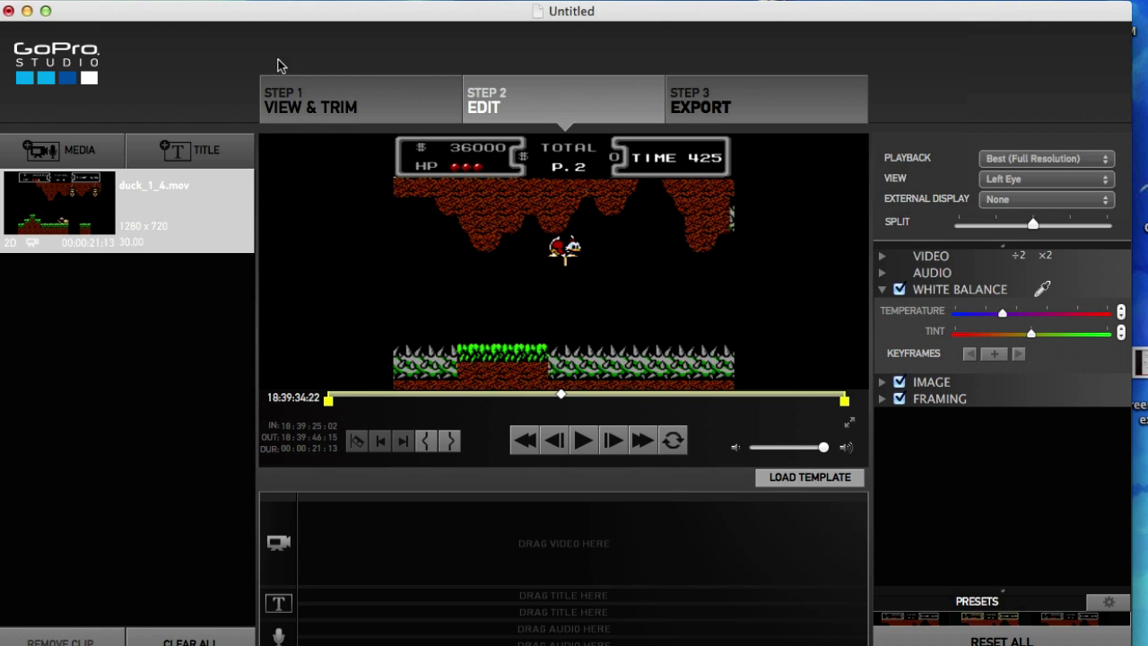
pyautogui.click(310, 100)
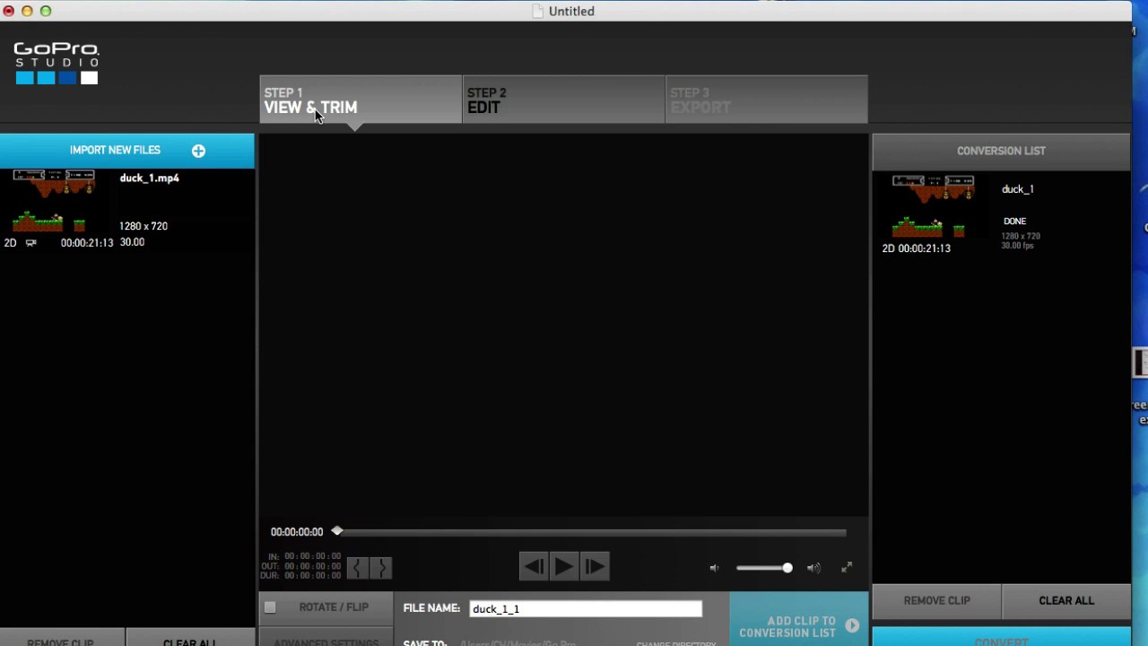
pyautogui.moveTo(285, 144)
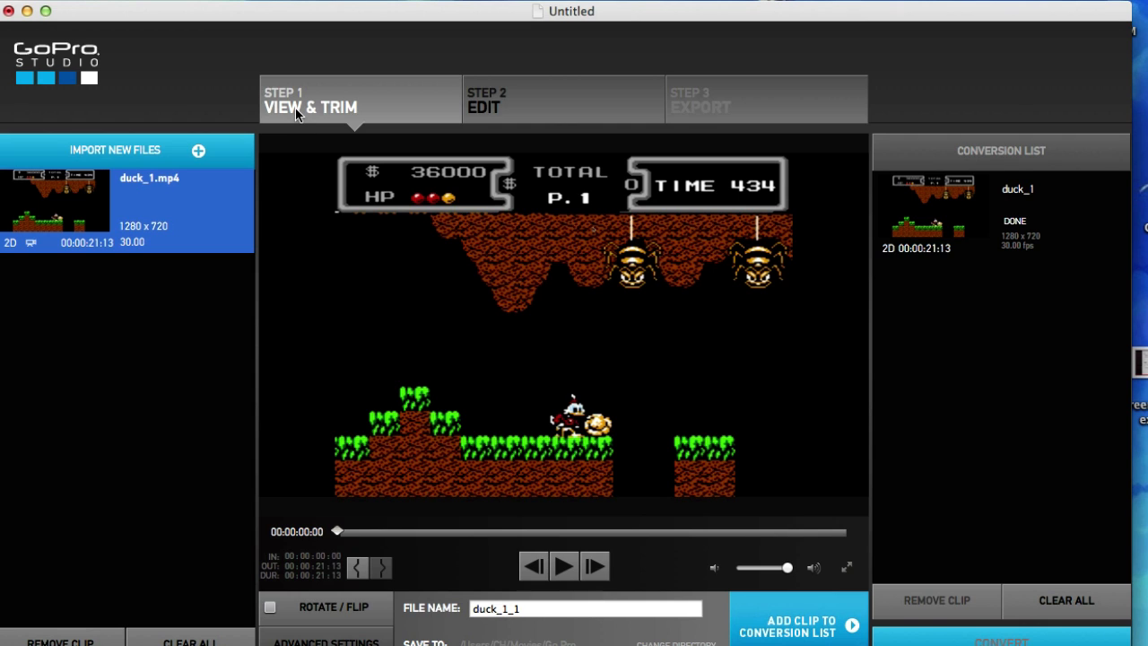
pyautogui.moveTo(291, 112)
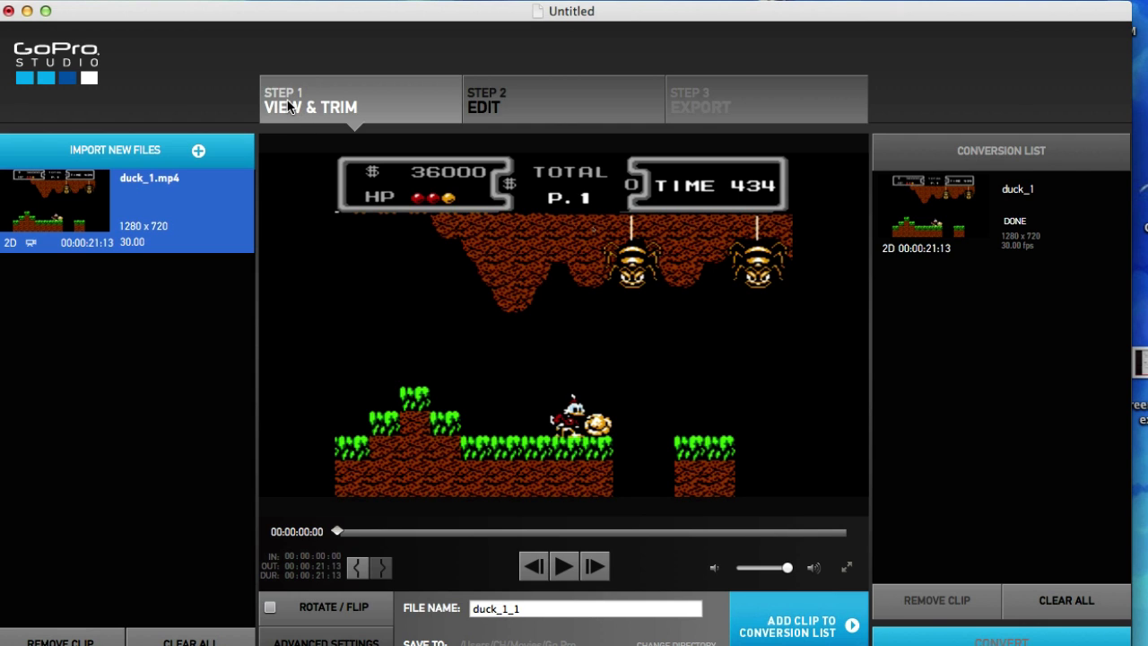
pyautogui.moveTo(148, 213)
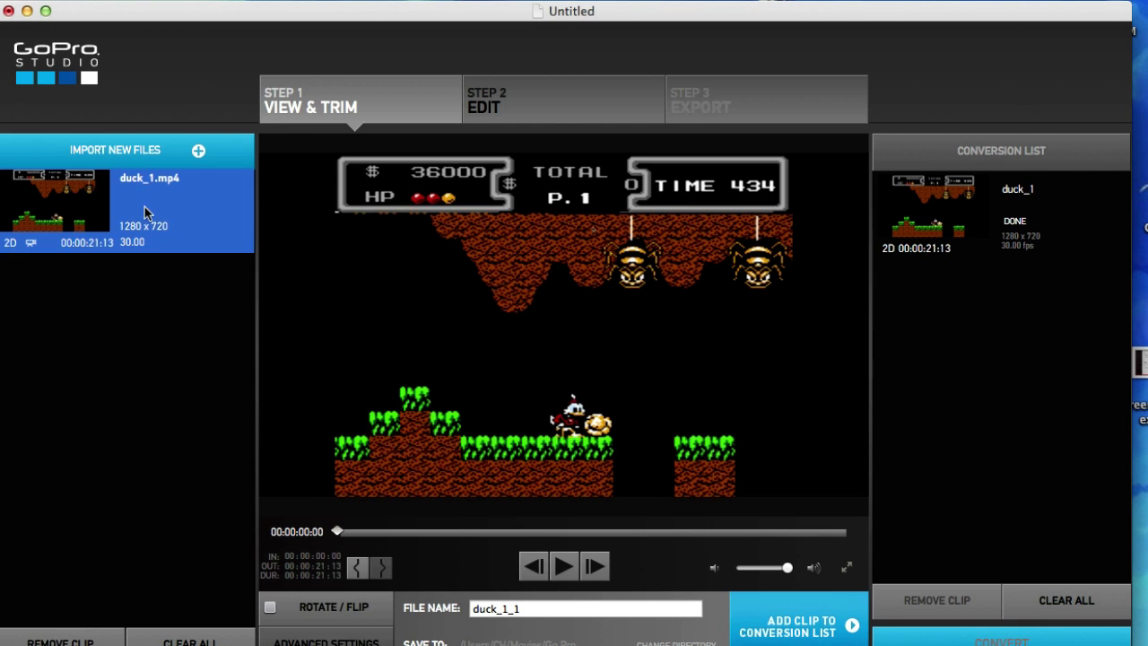
# Step: Import GOPR0245.MP4 from the Desktop > Bunxy folder into the media list
pyautogui.click(115, 150)
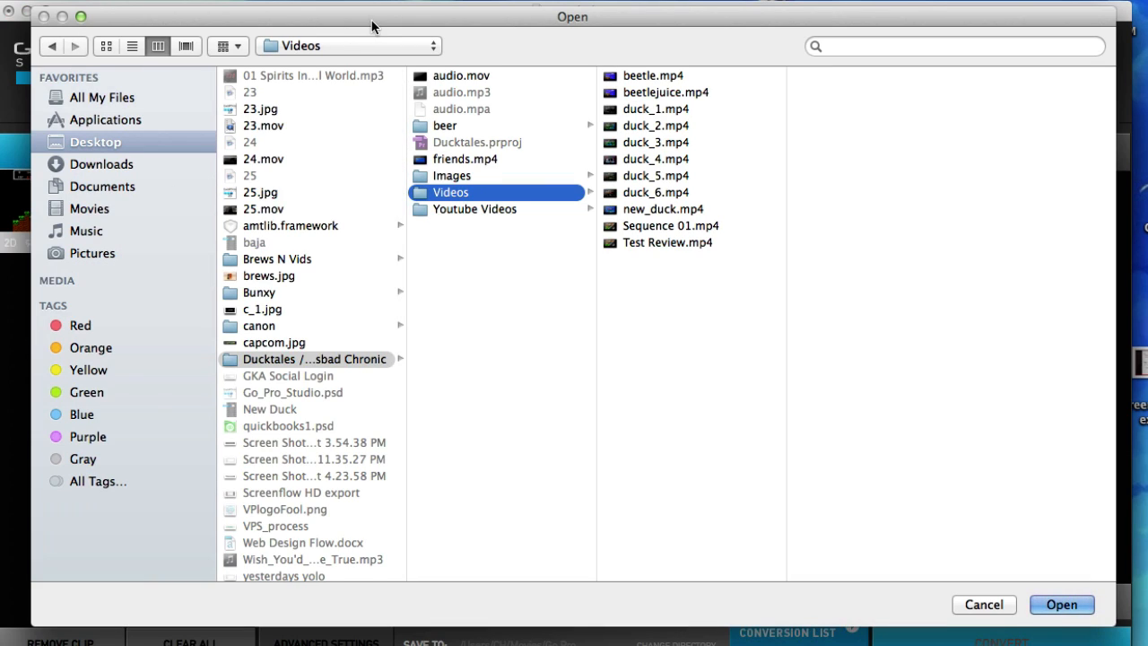
pyautogui.click(277, 259)
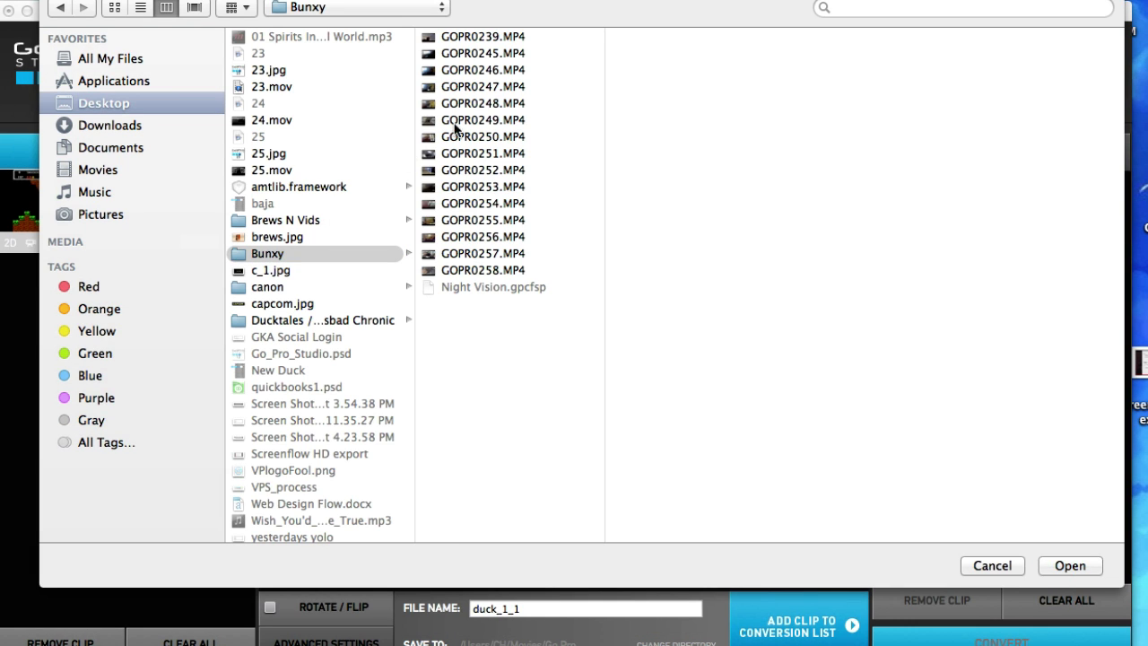
pyautogui.click(482, 52)
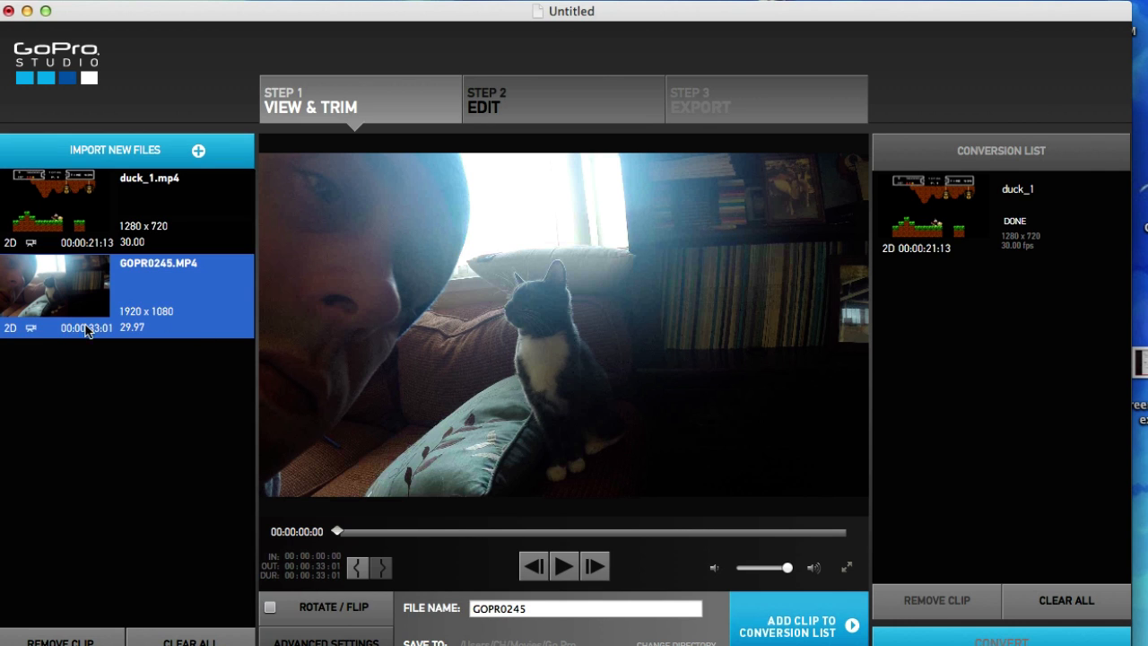
pyautogui.moveTo(133, 325)
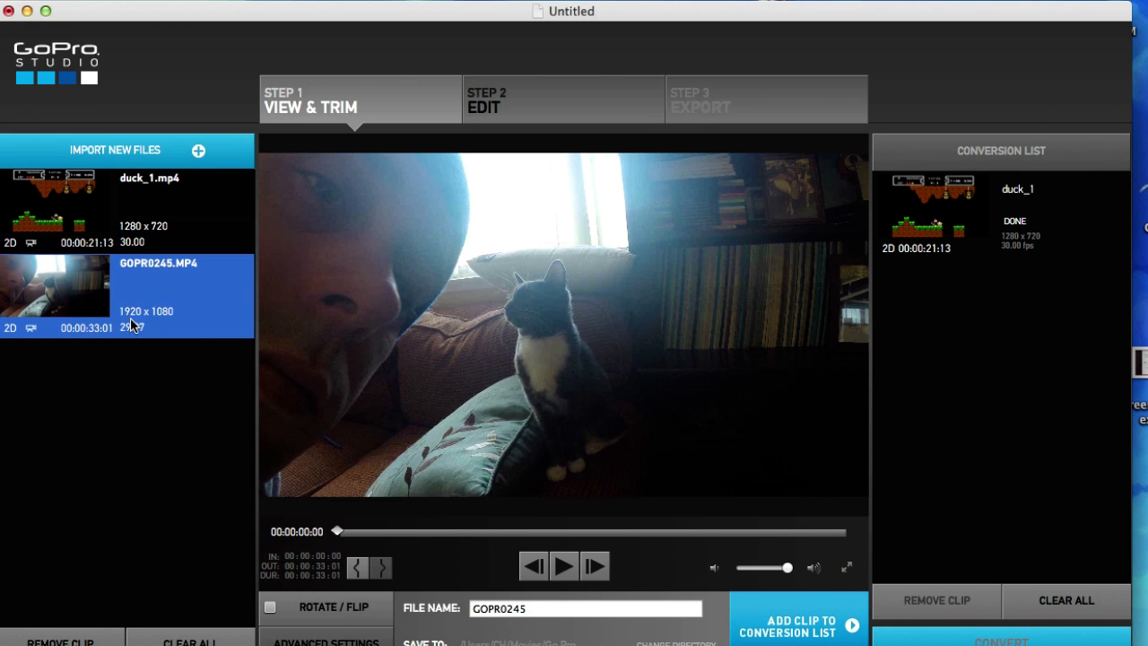
# Step: Start Manual 3D Pairing on GOPR0245.MP4 and choose GOPR0249.MP4 as the left-eye clip
pyautogui.rightClick(134, 319)
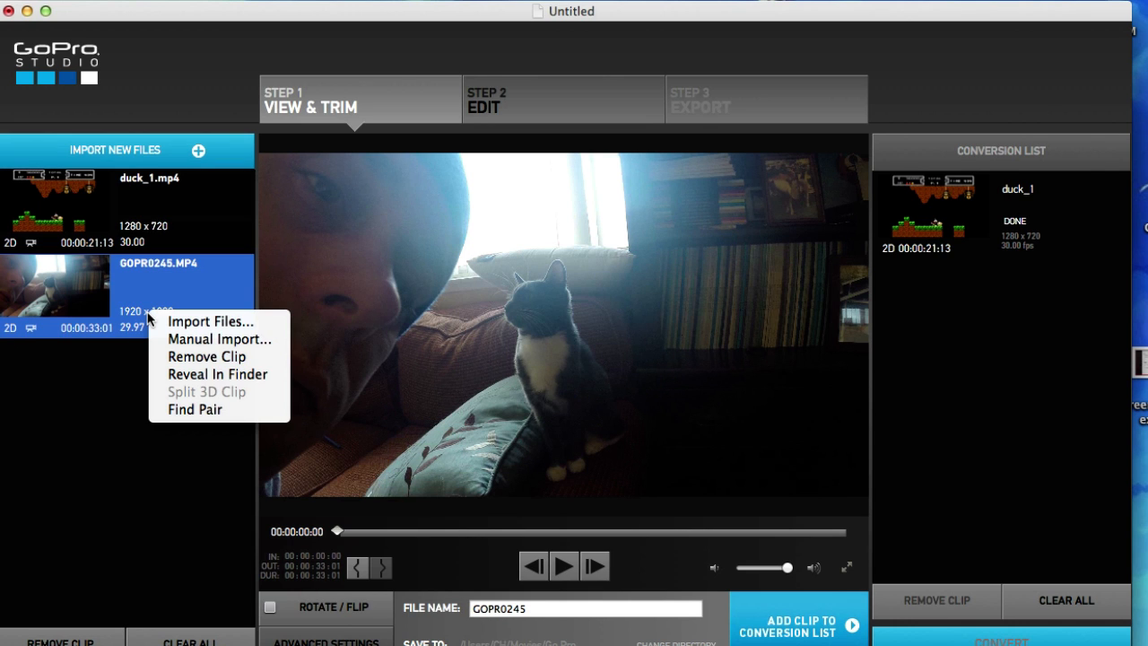
pyautogui.moveTo(211, 321)
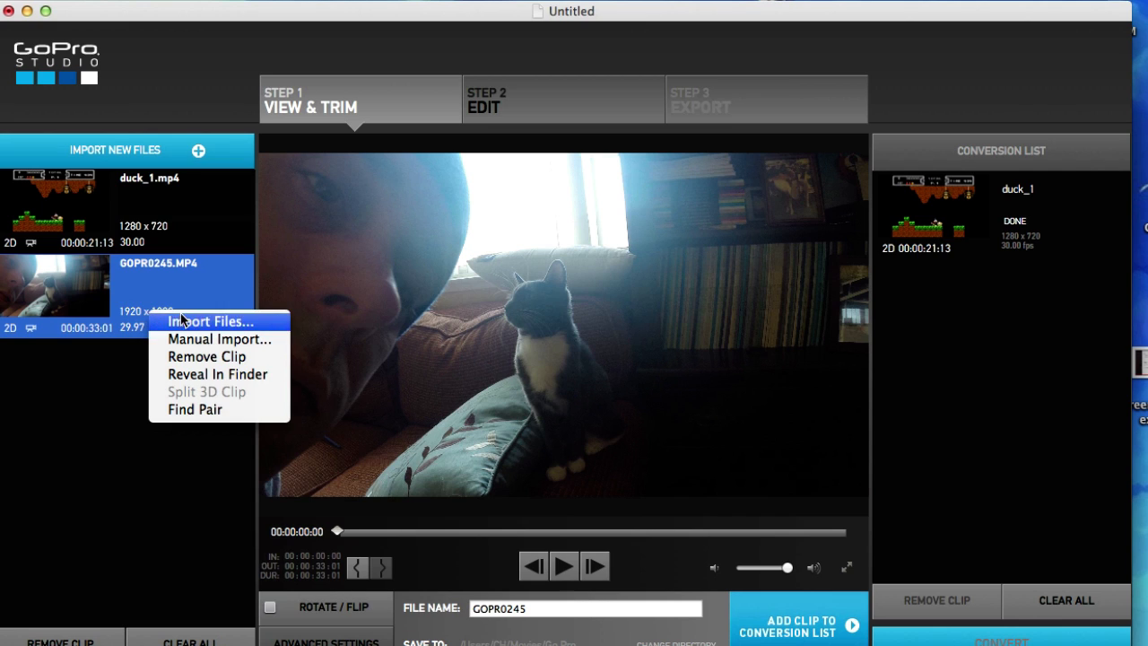
pyautogui.moveTo(194, 409)
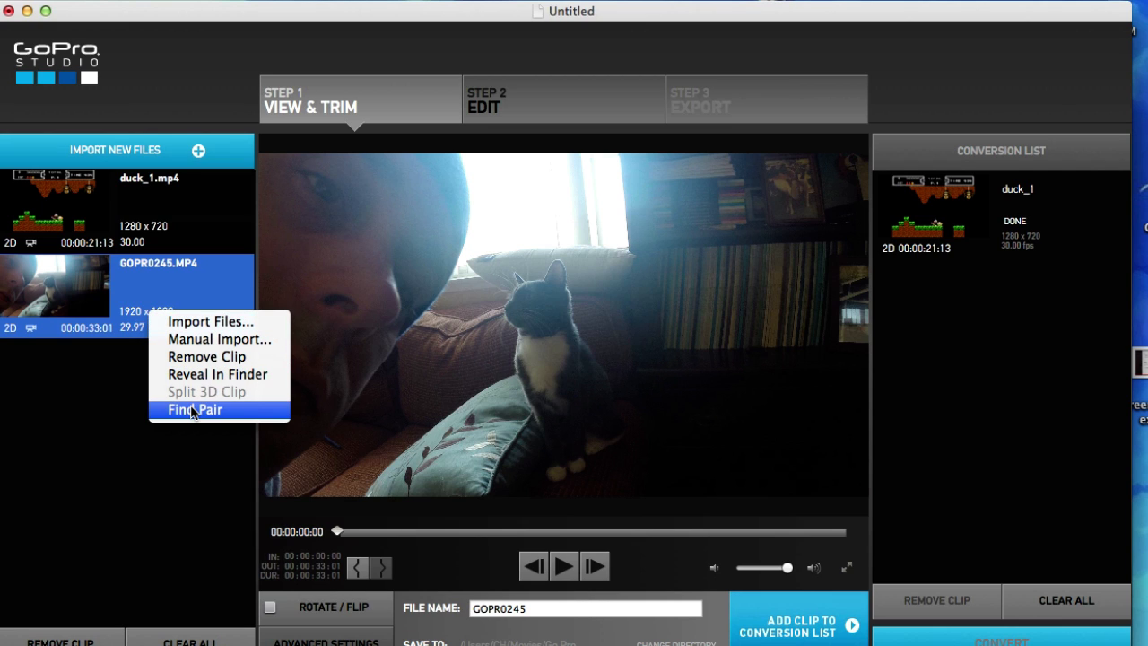
pyautogui.moveTo(192, 416)
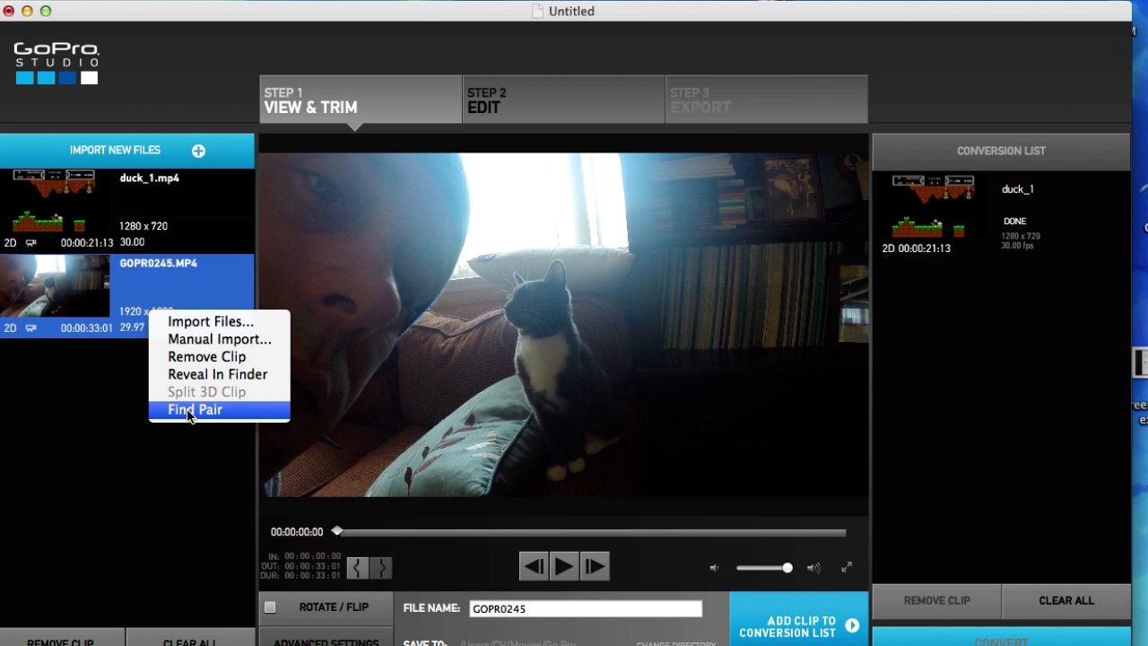
pyautogui.click(194, 408)
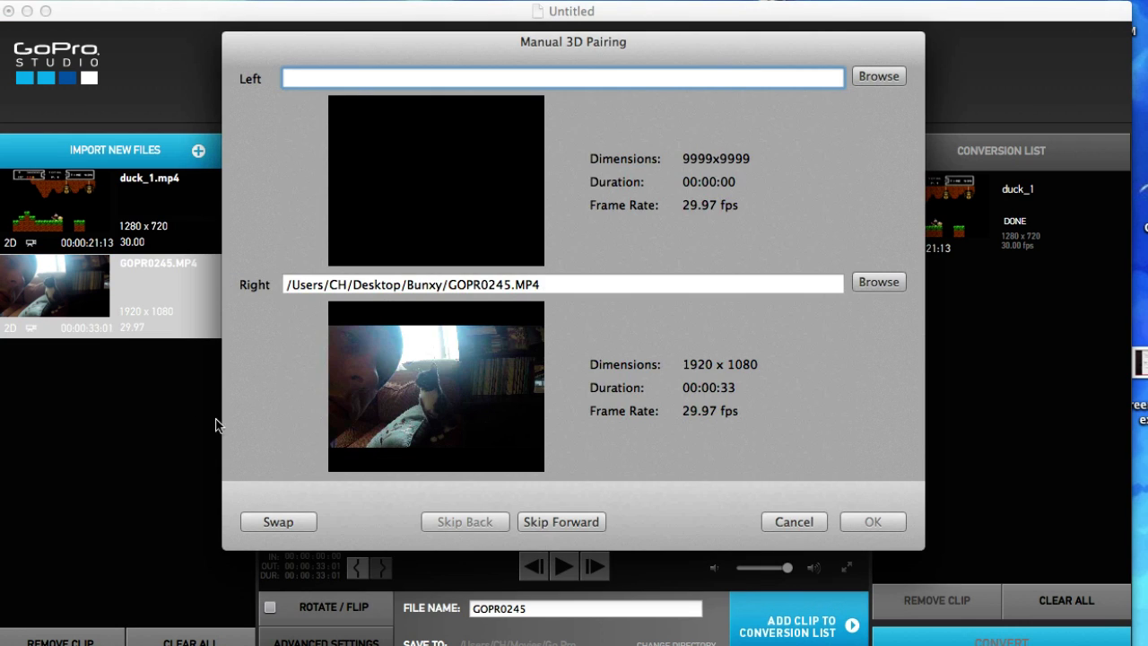
pyautogui.moveTo(300, 431)
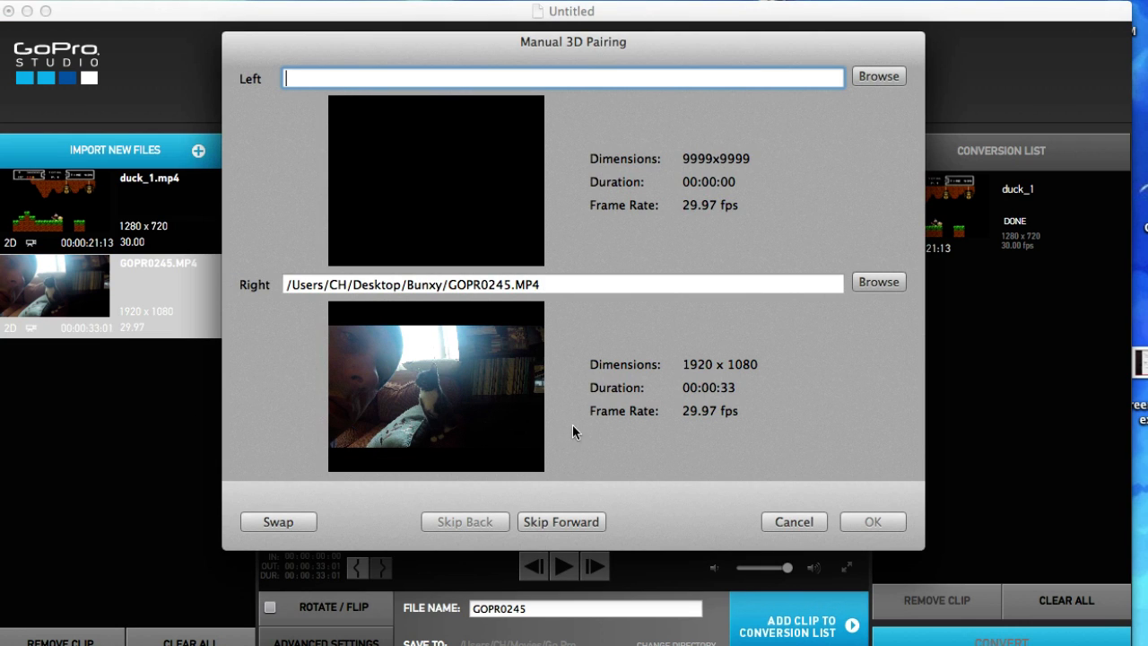
pyautogui.moveTo(730, 399)
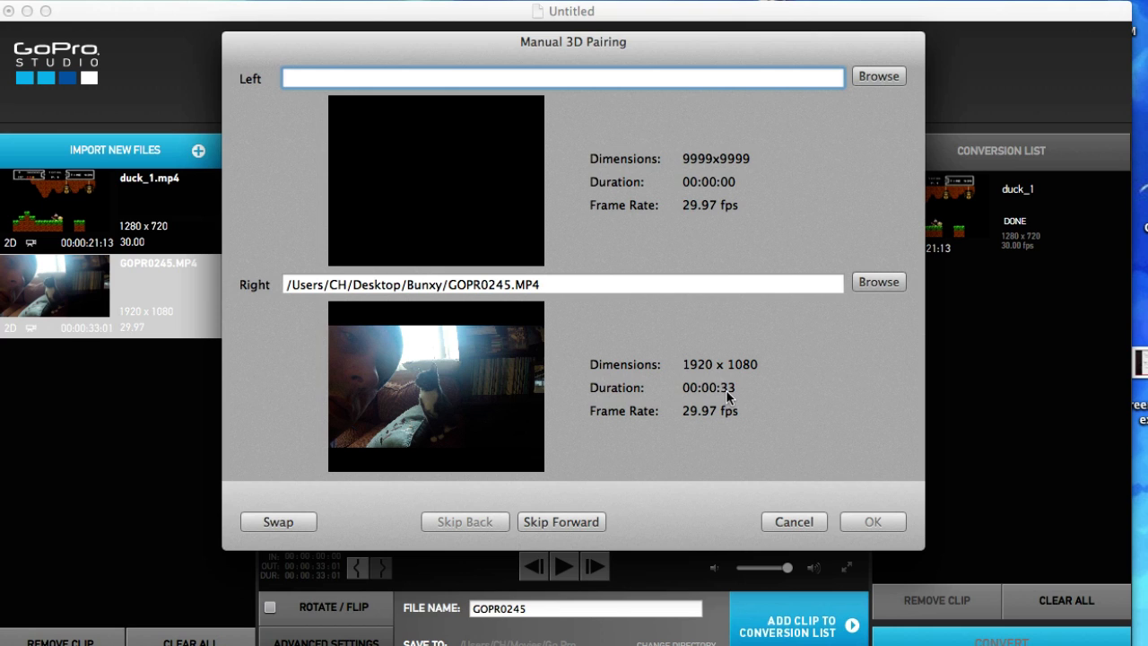
pyautogui.moveTo(299, 184)
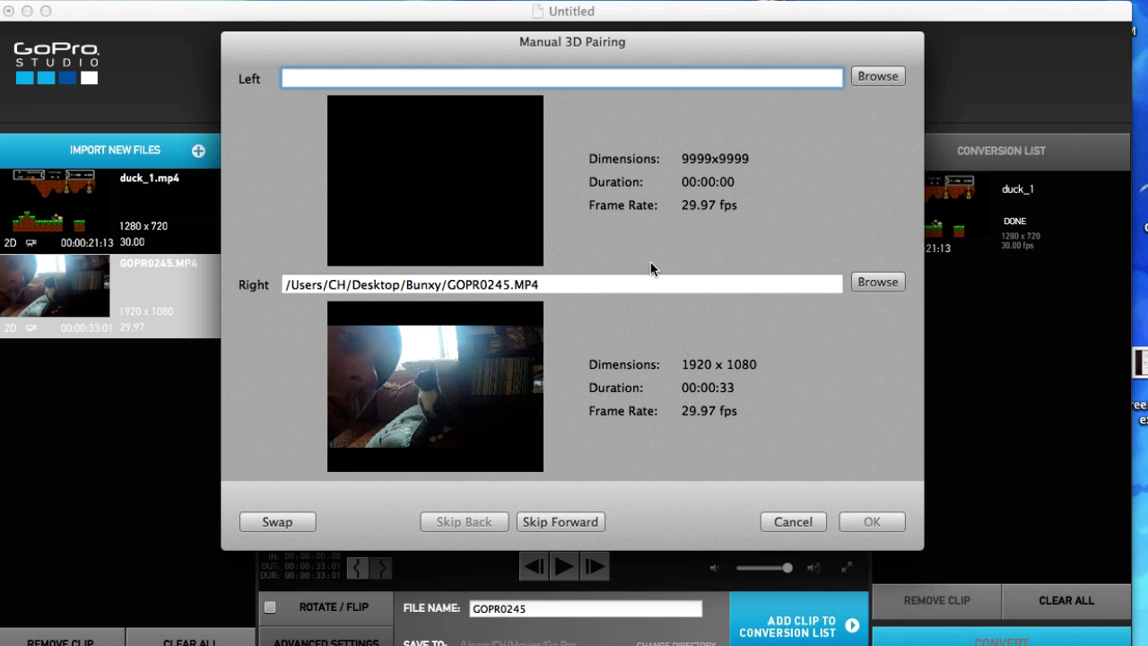
pyautogui.click(877, 75)
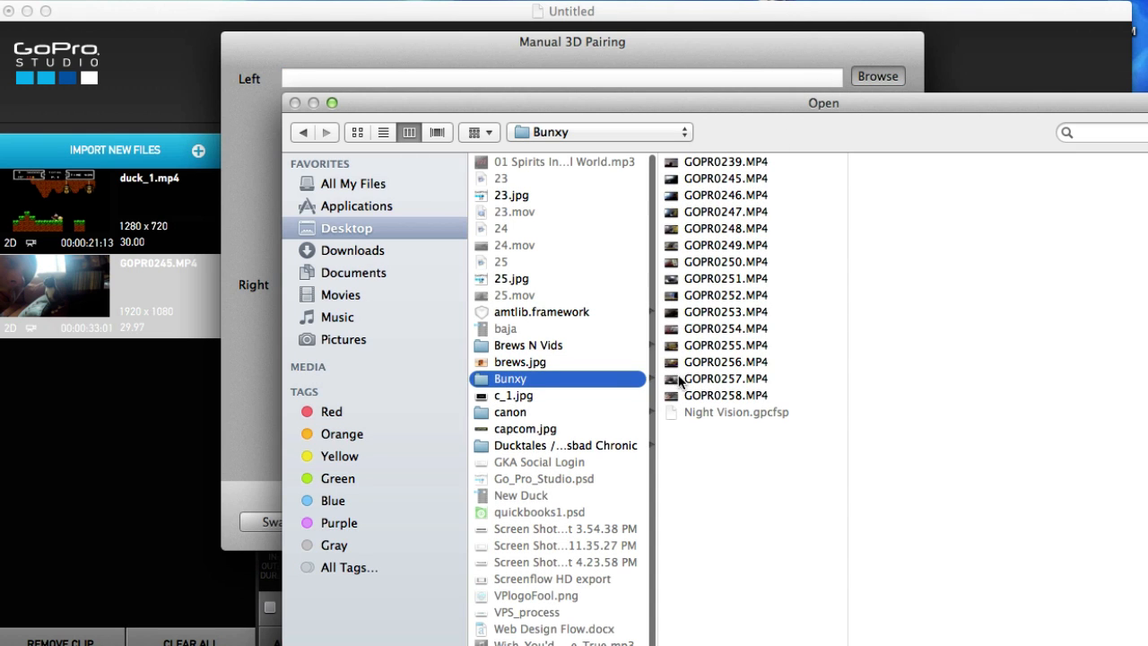
pyautogui.click(725, 311)
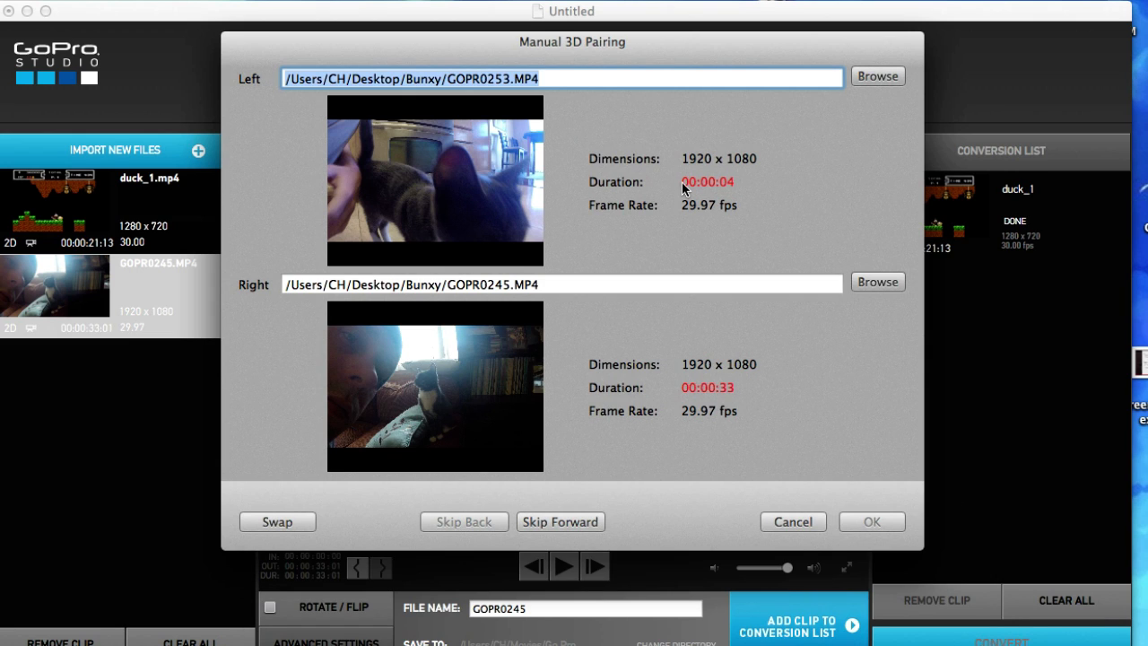
pyautogui.moveTo(775, 135)
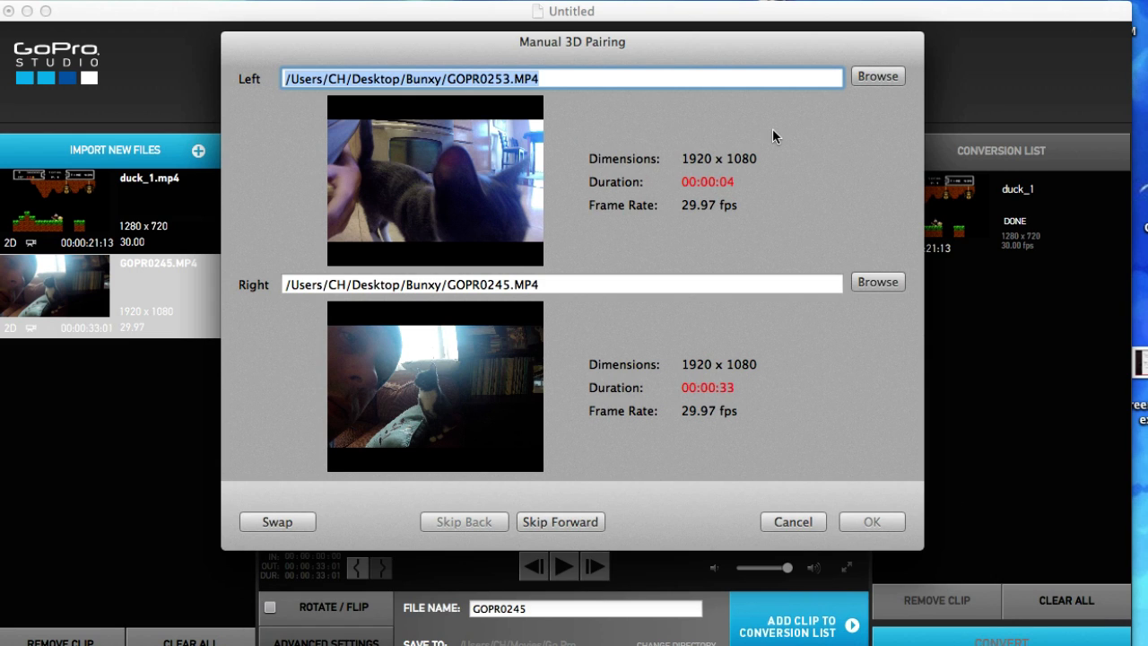
pyautogui.moveTo(895, 118)
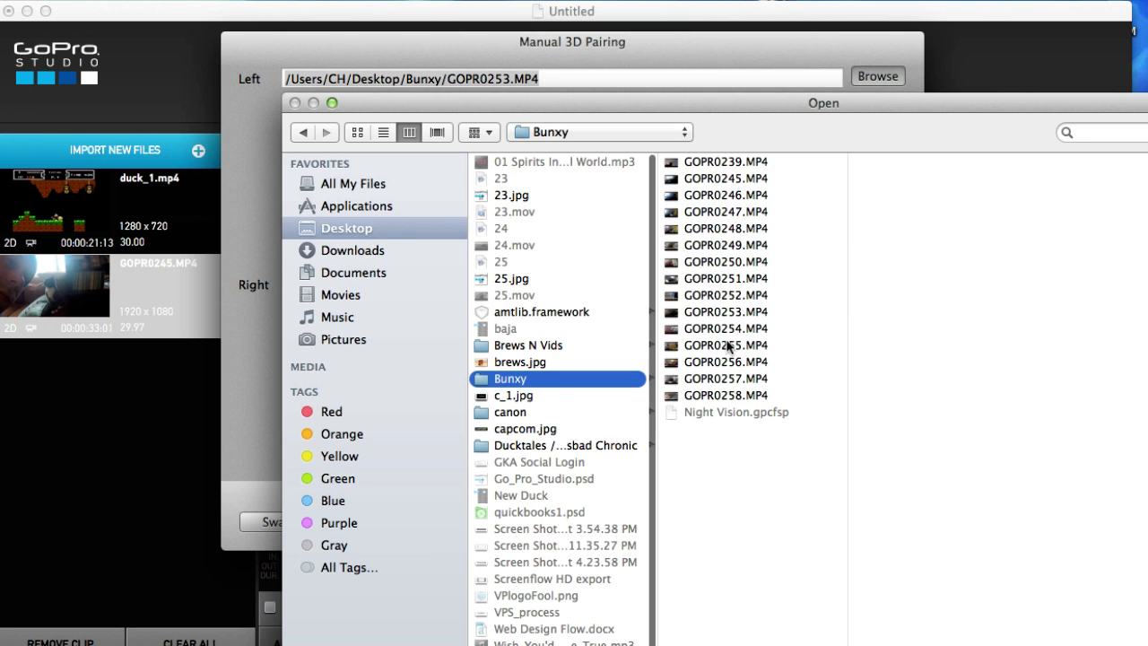
pyautogui.click(725, 245)
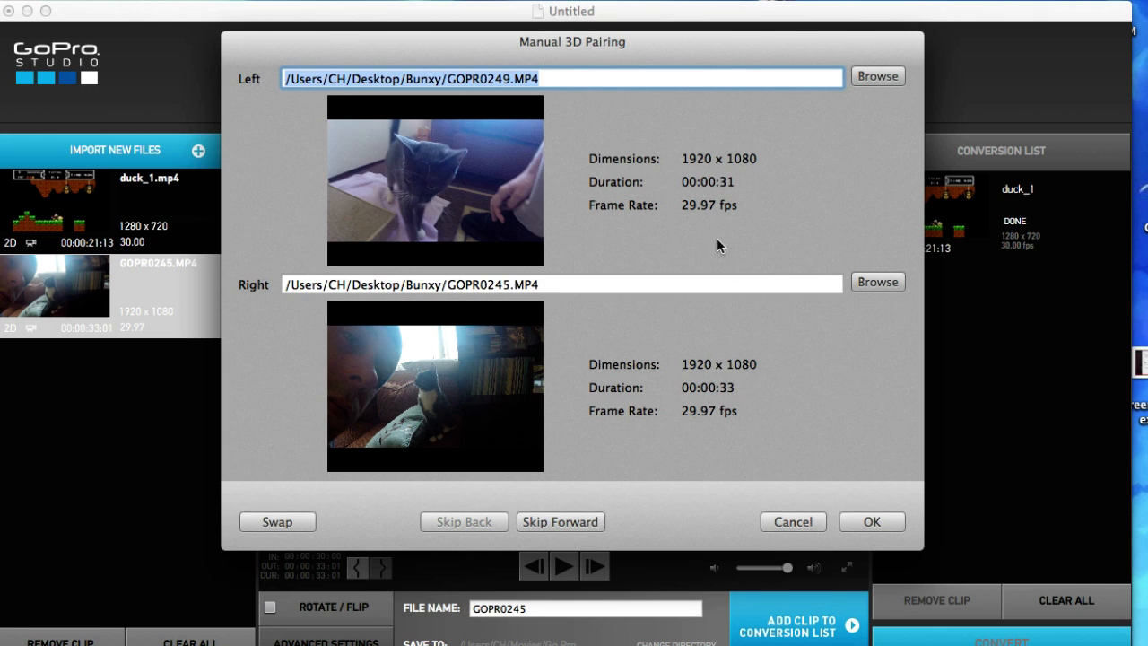
pyautogui.moveTo(701, 408)
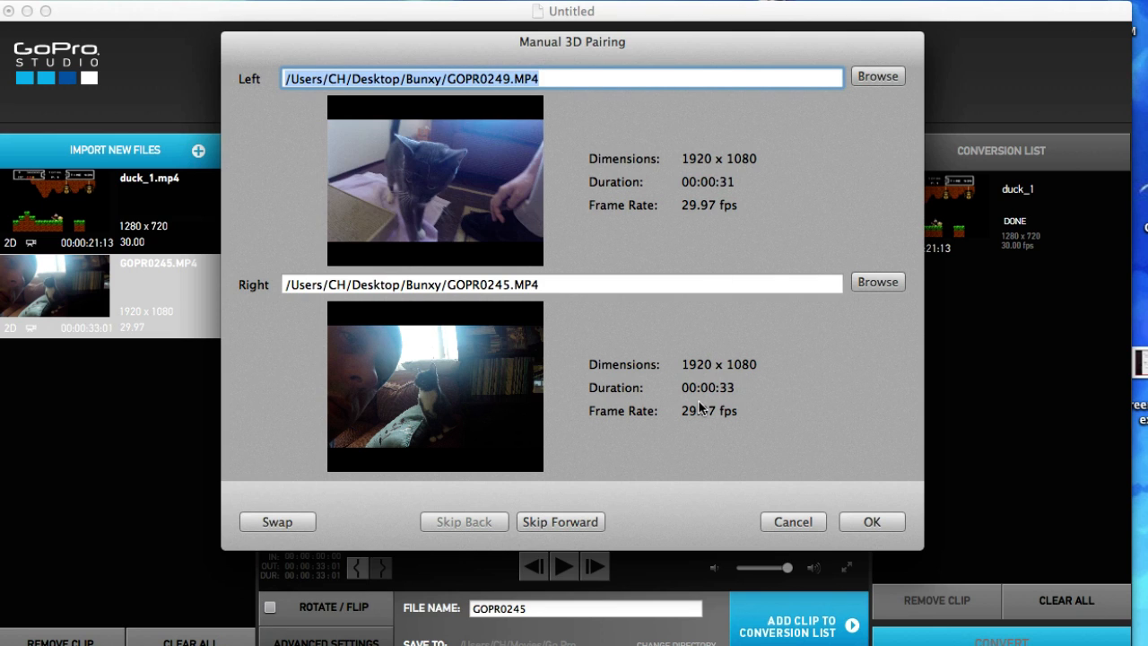
pyautogui.moveTo(879, 529)
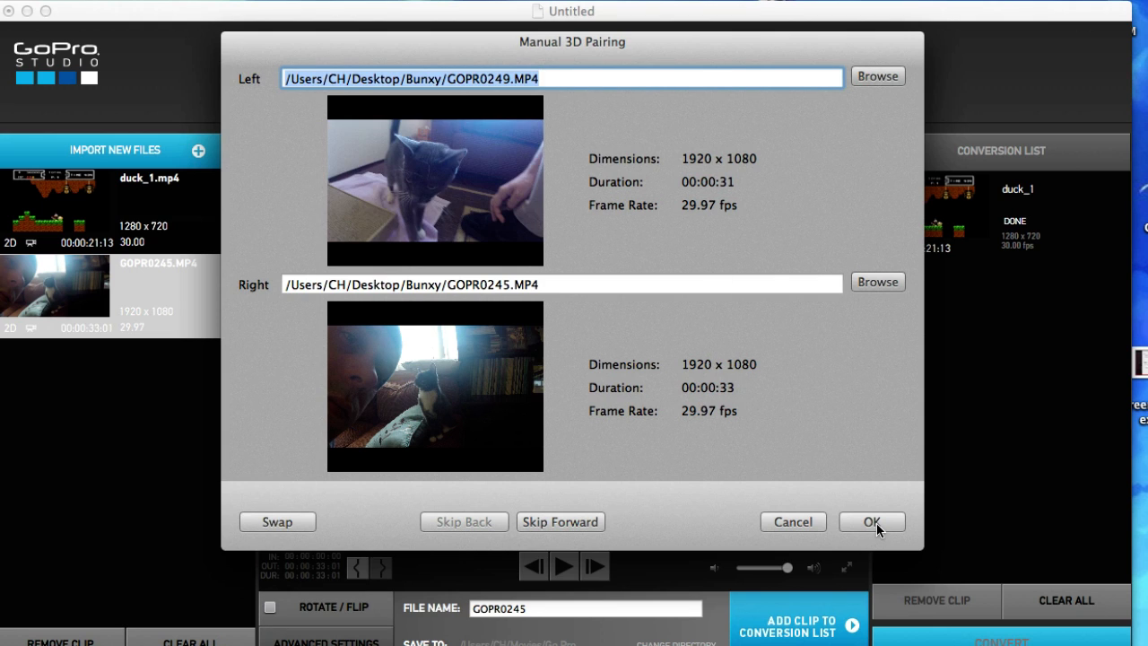
# Step: Confirm the pairing, convert the new 3D clip, and proceed to Step 2 Edit
pyautogui.click(871, 521)
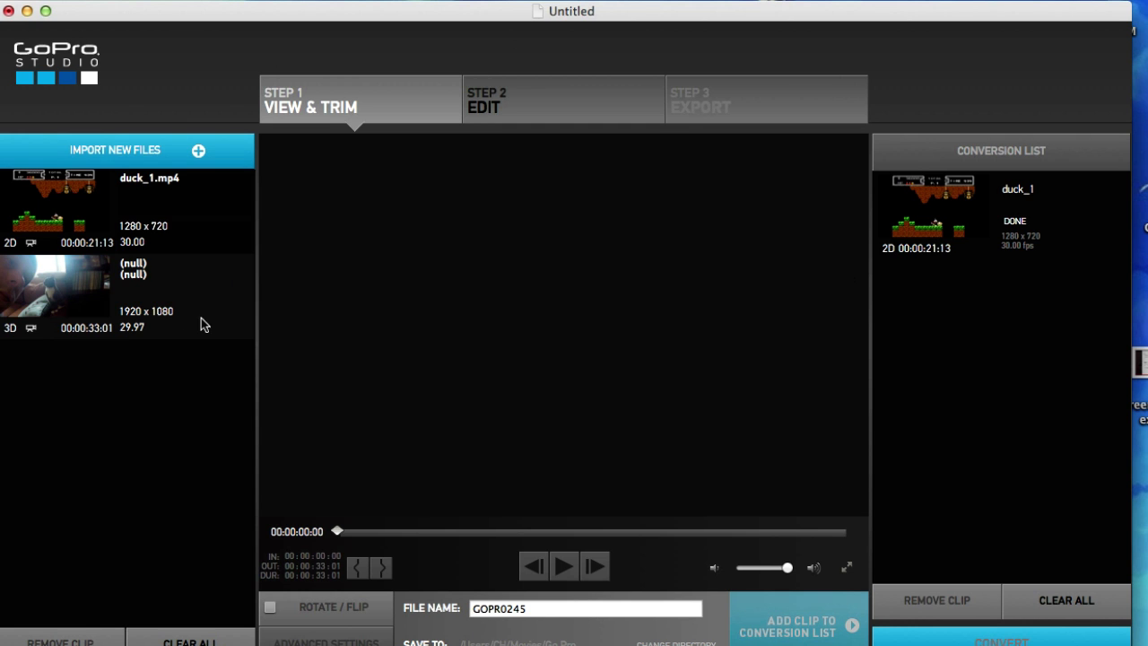
pyautogui.click(55, 274)
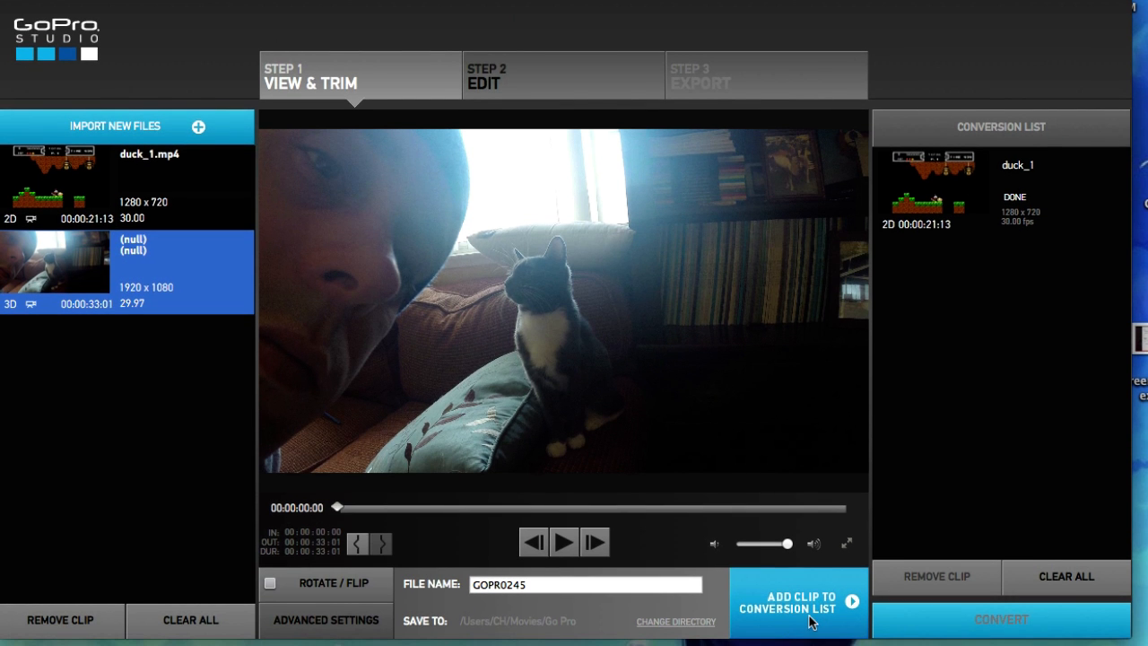
pyautogui.click(796, 601)
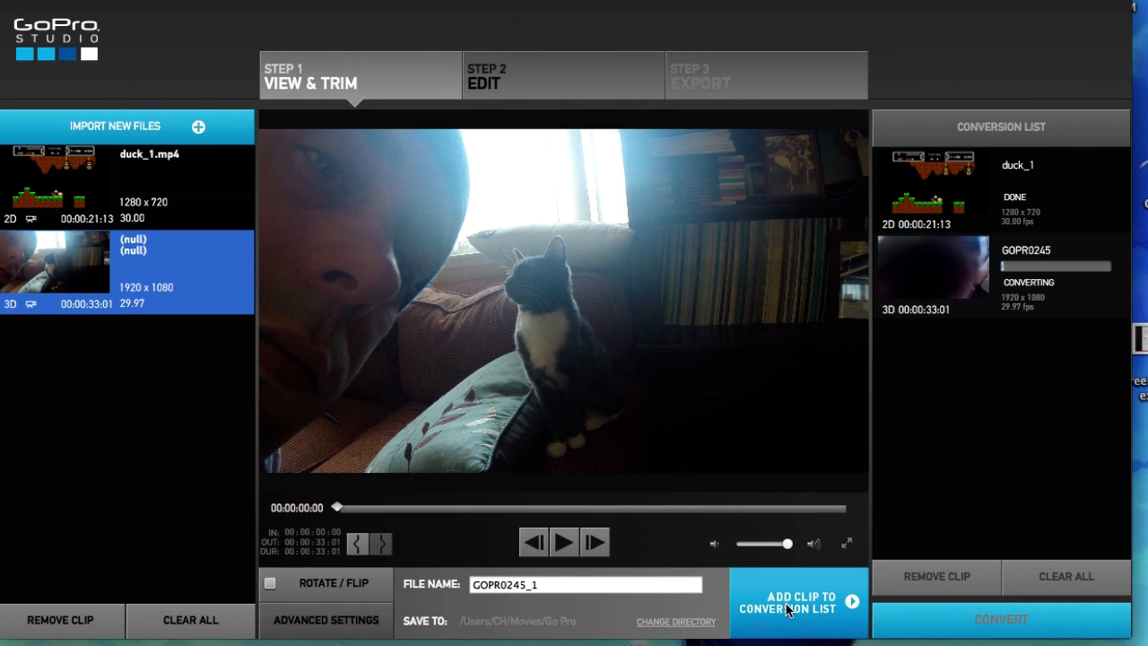
pyautogui.moveTo(778, 544)
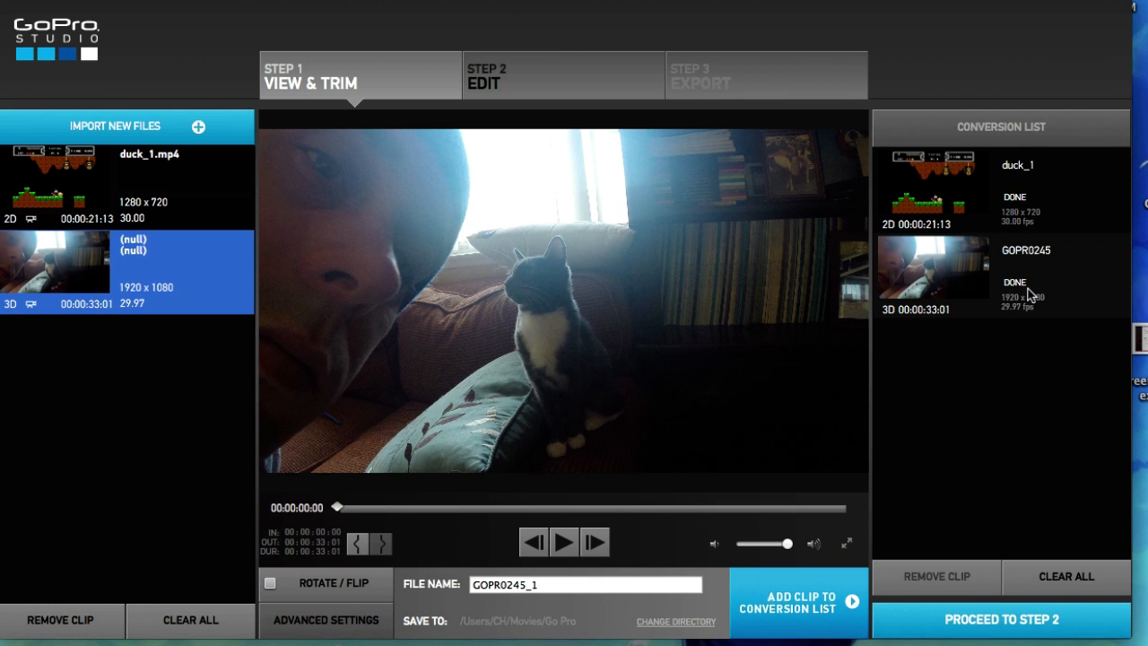
pyautogui.click(563, 76)
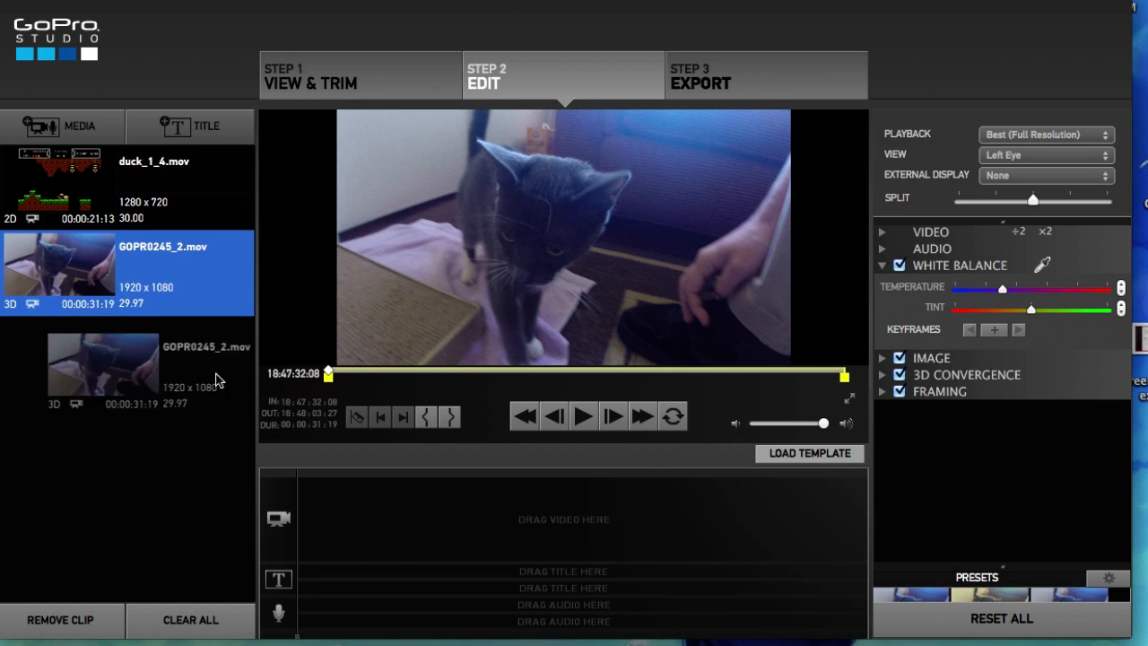
# Step: Place GOPR0245_2 on the video track and play it in Side-by-Side 3D view
pyautogui.moveTo(58, 273); pyautogui.dragTo(370, 518)
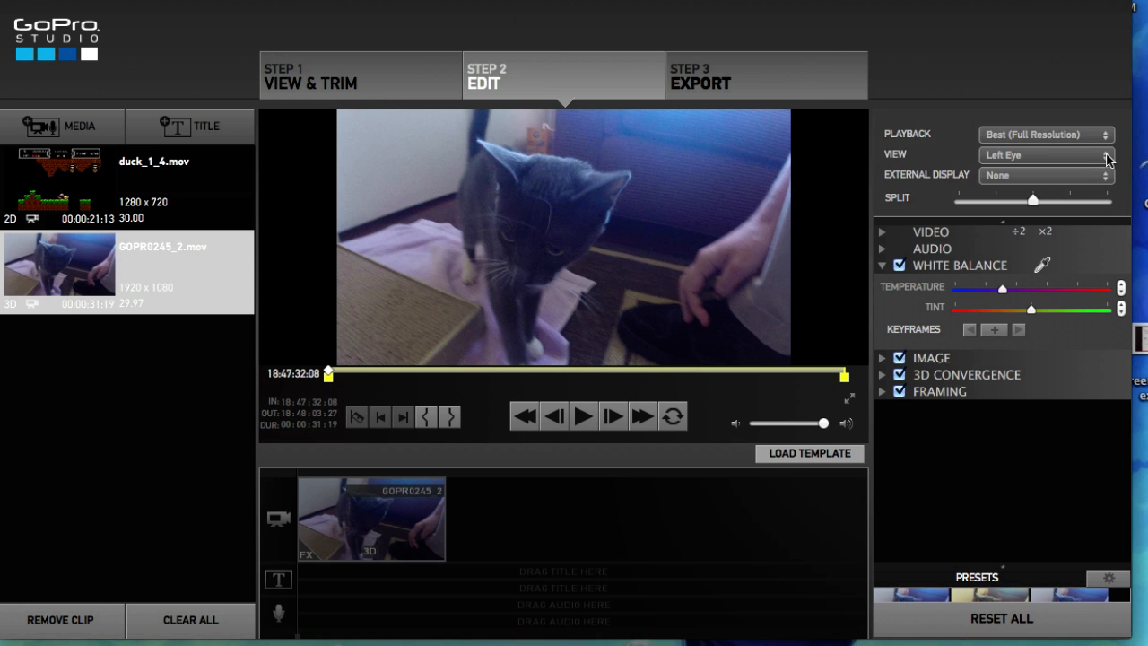
pyautogui.click(1044, 154)
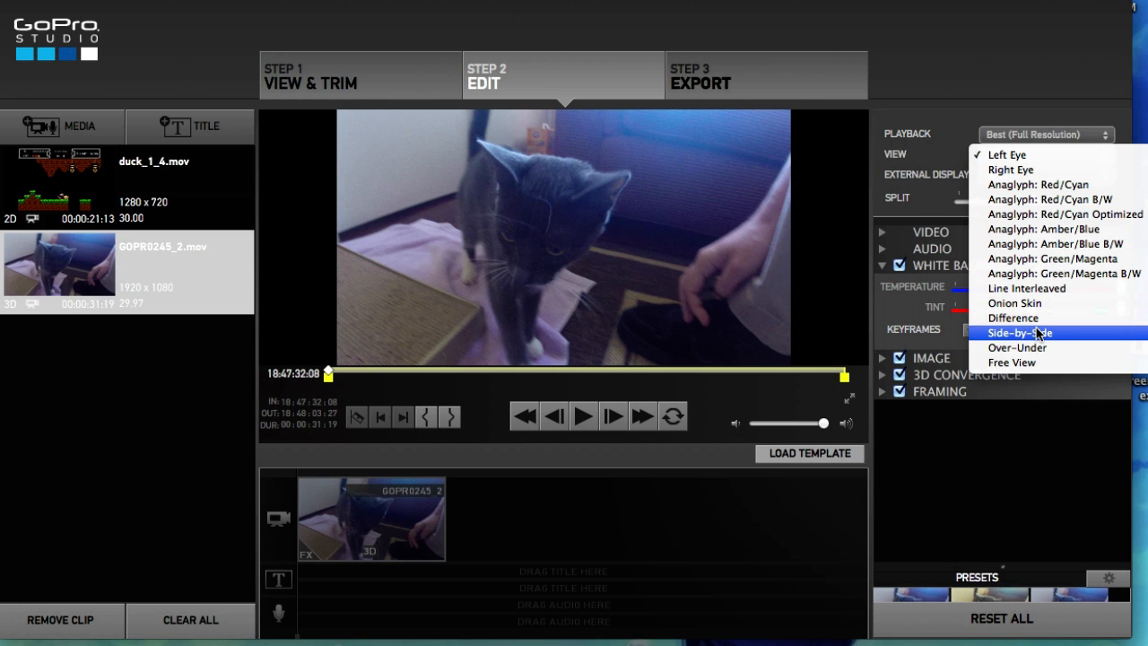
pyautogui.click(1019, 333)
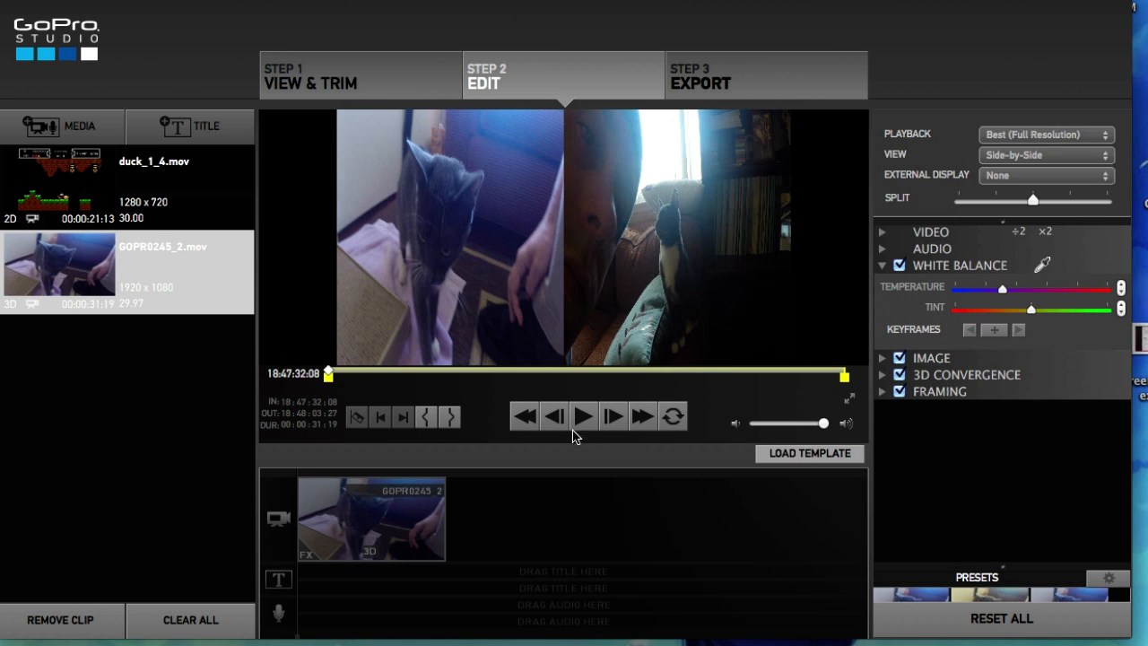
pyautogui.click(583, 415)
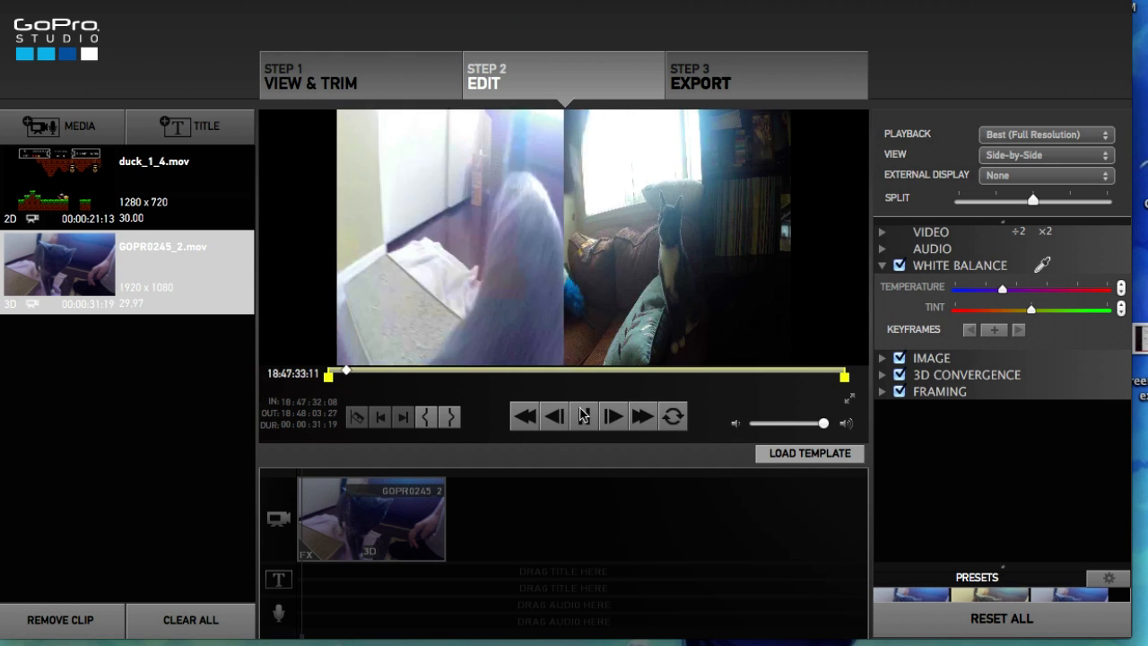
pyautogui.click(582, 415)
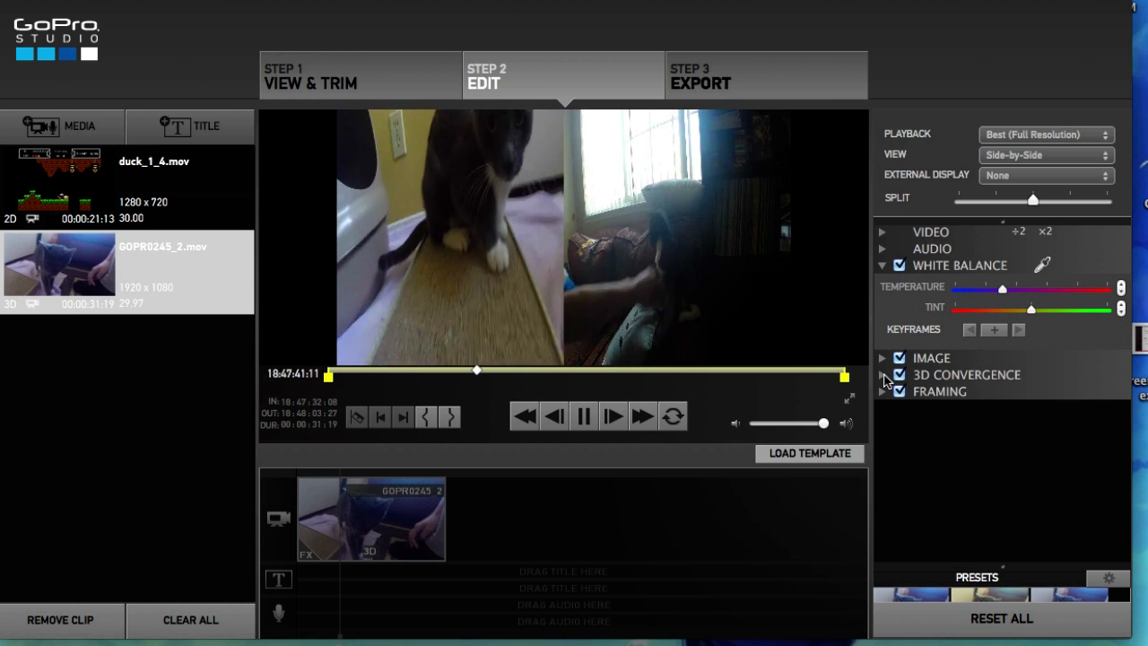
# Step: Expand 3D Convergence, tick Swap Eyes to flip the views, then untick it
pyautogui.click(881, 374)
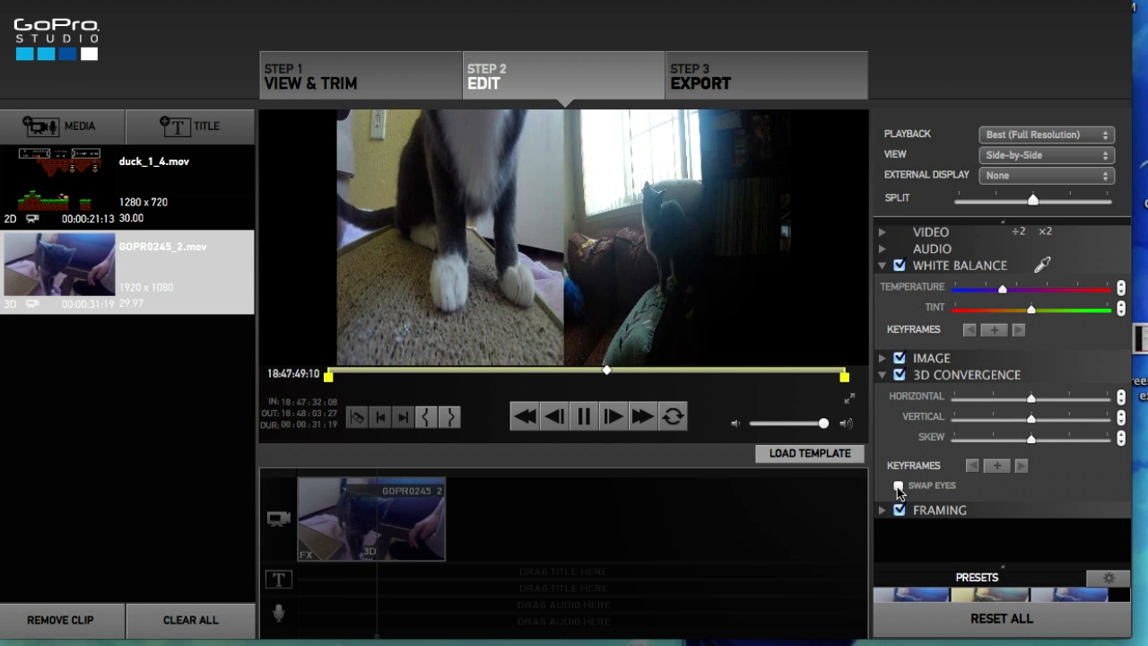
pyautogui.click(899, 485)
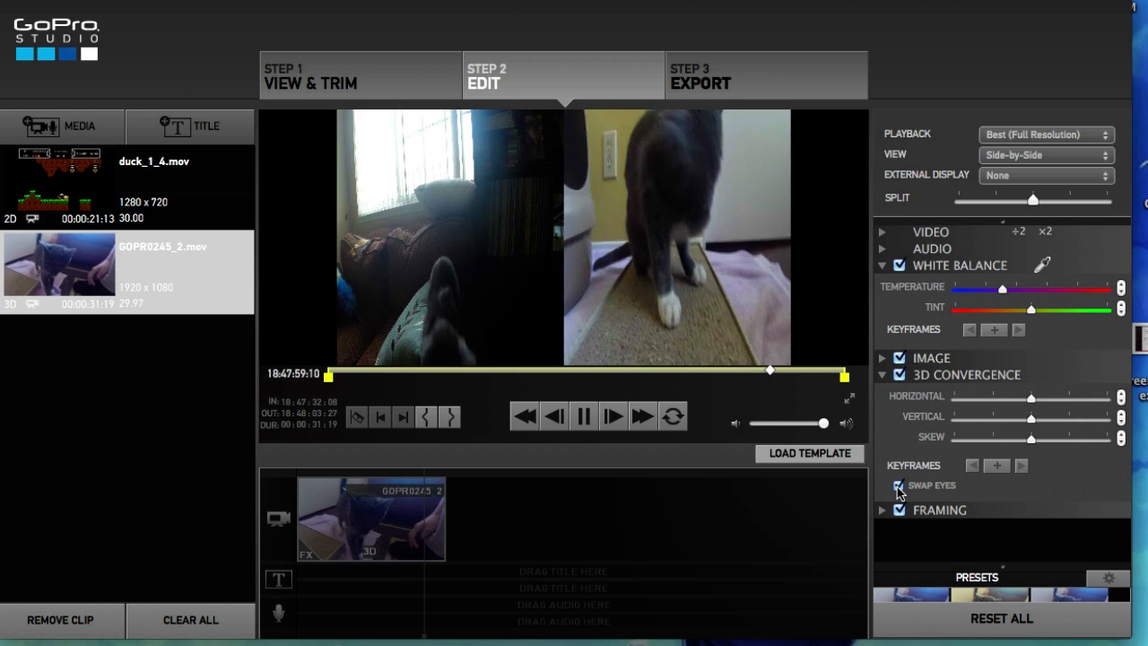
pyautogui.click(898, 486)
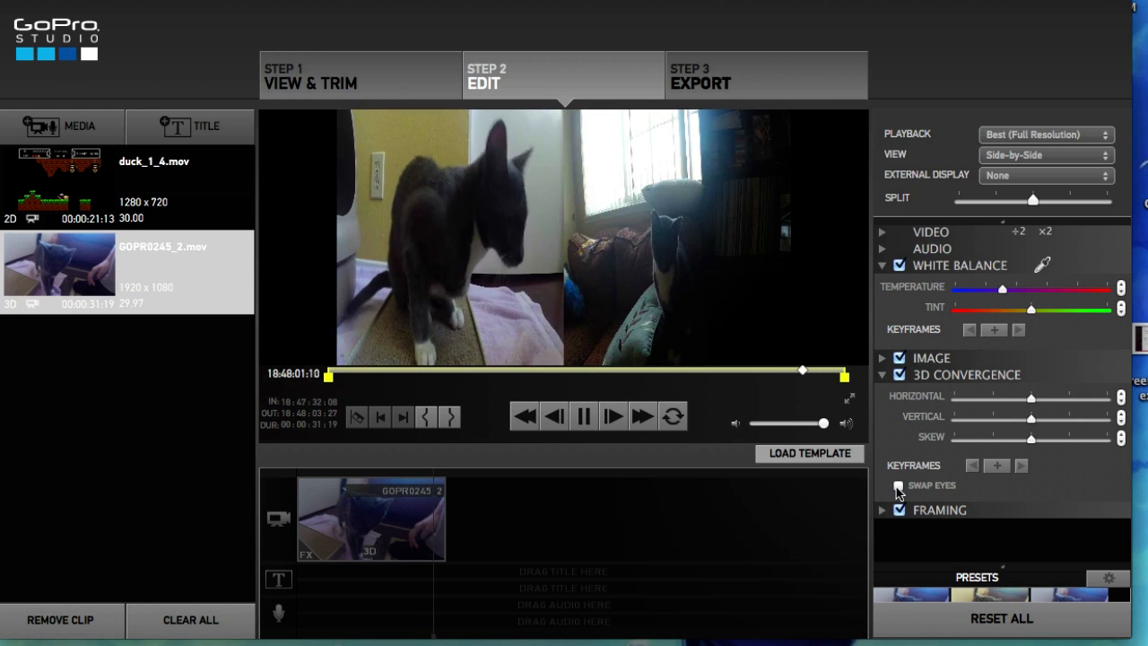